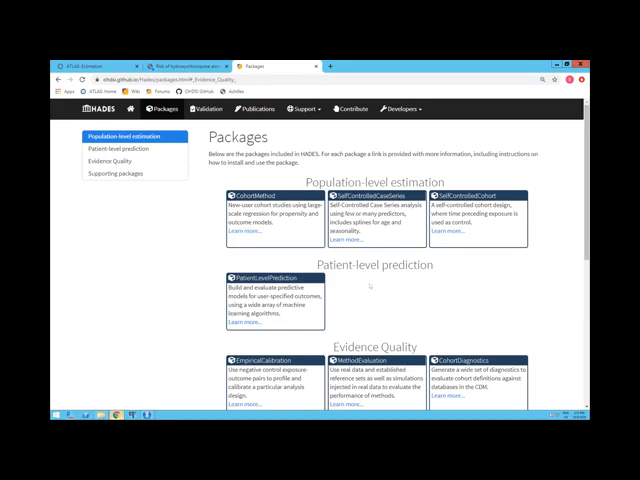
Scroll the HADES Packages list, then show the Evidence Quality and Supporting packages sections.
{"action": "scroll", "scroll_direction": "down", "scroll_amount": 3}
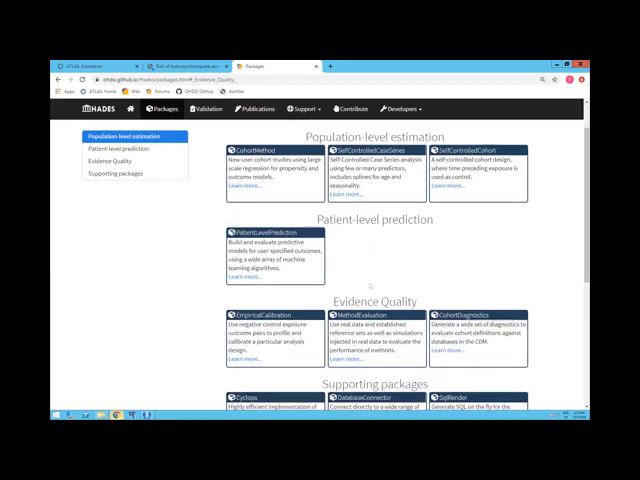
{"action": "scroll", "scroll_direction": "down", "scroll_amount": 3}
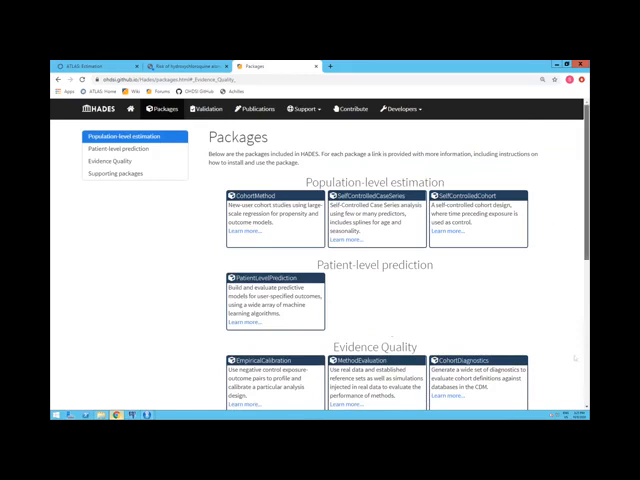
{"action": "scroll", "scroll_direction": "down", "scroll_amount": 3}
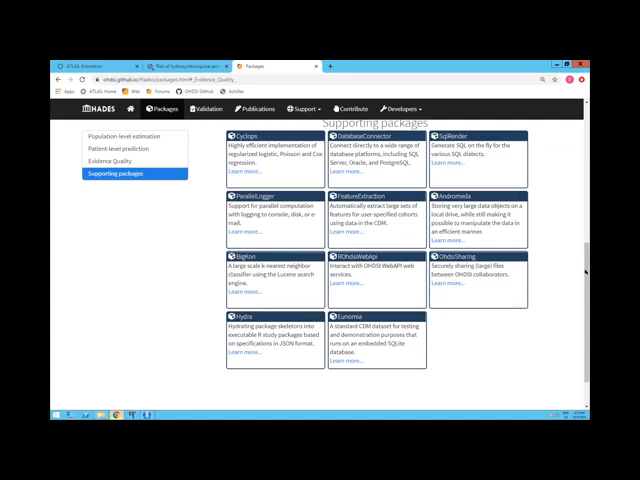
{"action": "left_click", "coordinate": [120, 161]}
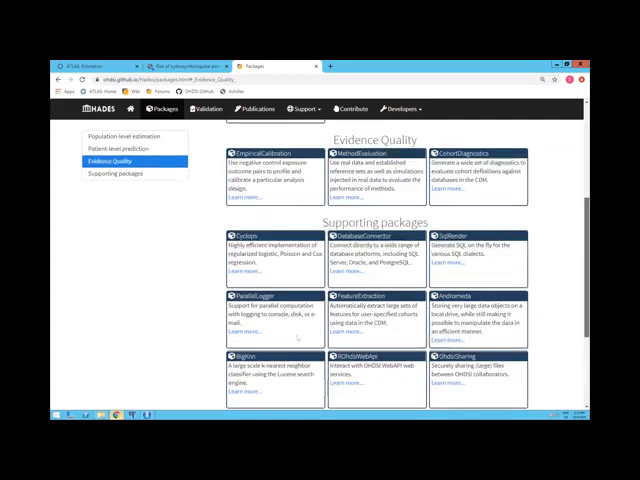
{"action": "left_click", "coordinate": [119, 137]}
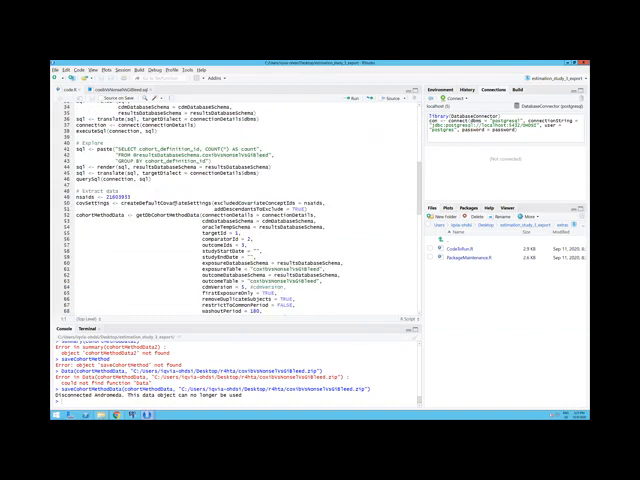
Switch to the RStudio window with the estimation study script and console.
{"action": "key", "text": "alt+tab"}
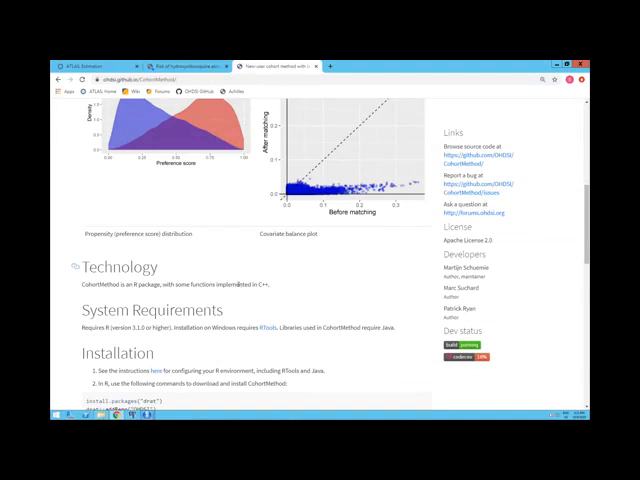
Switch to Chrome showing the CohortMethod GitHub page's installation details.
{"action": "key", "text": "alt+Tab"}
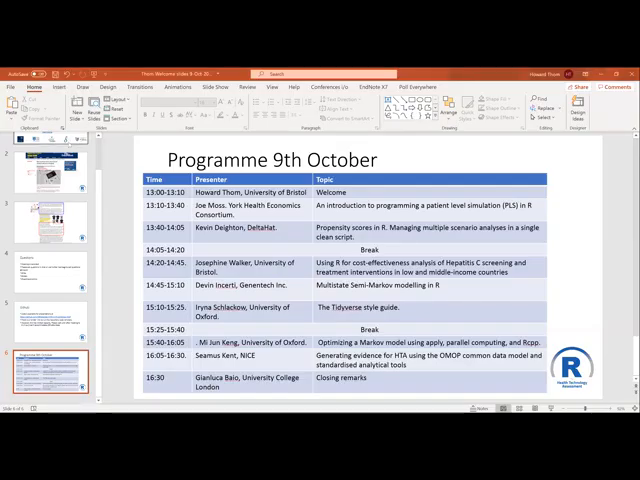
Select slide 1, 'R for Health Technology Assessment Showcase', in the thumbnail pane.
{"action": "left_click", "coordinate": [54, 173]}
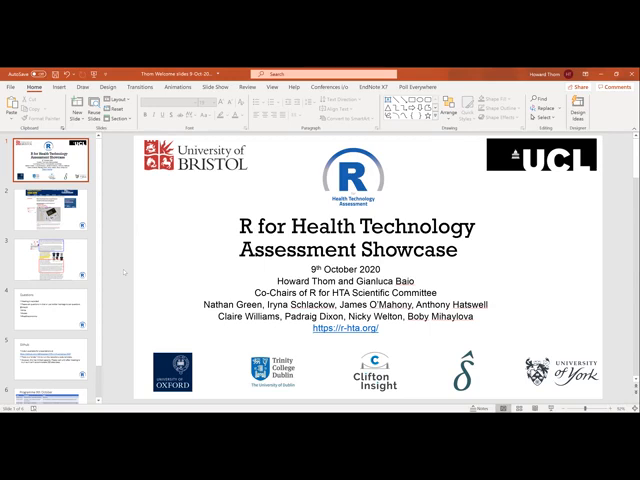
{"action": "mouse_move", "coordinate": [122, 270]}
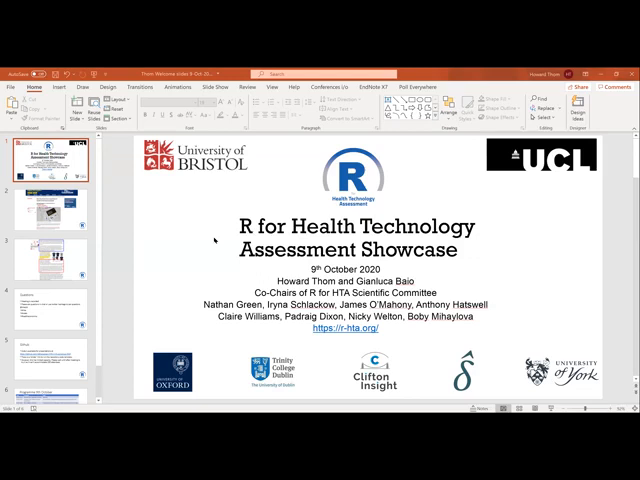
{"action": "mouse_move", "coordinate": [214, 240]}
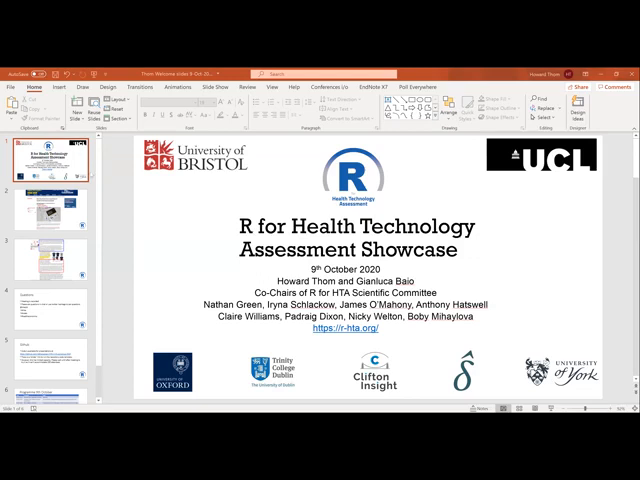